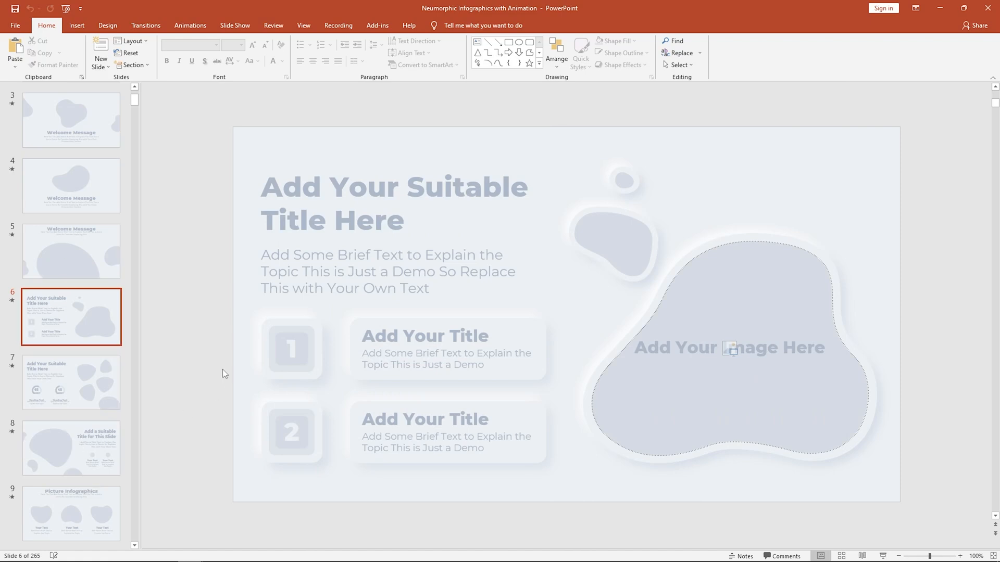
pyautogui.moveTo(615, 385)
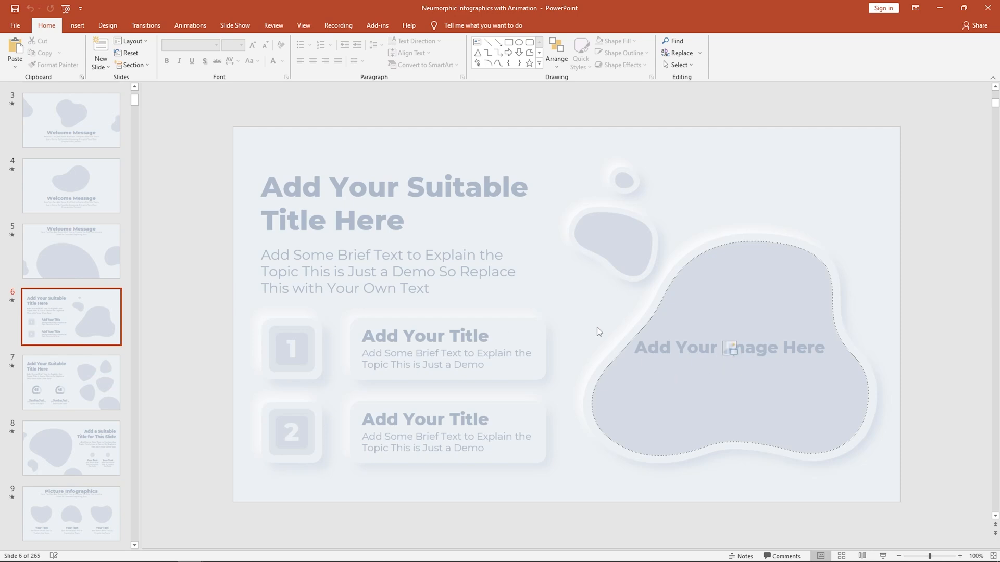
# Show slide 28, 'Save Tree for Future Generation', and reveal the Design themes and colour variants
pyautogui.scroll(-3)
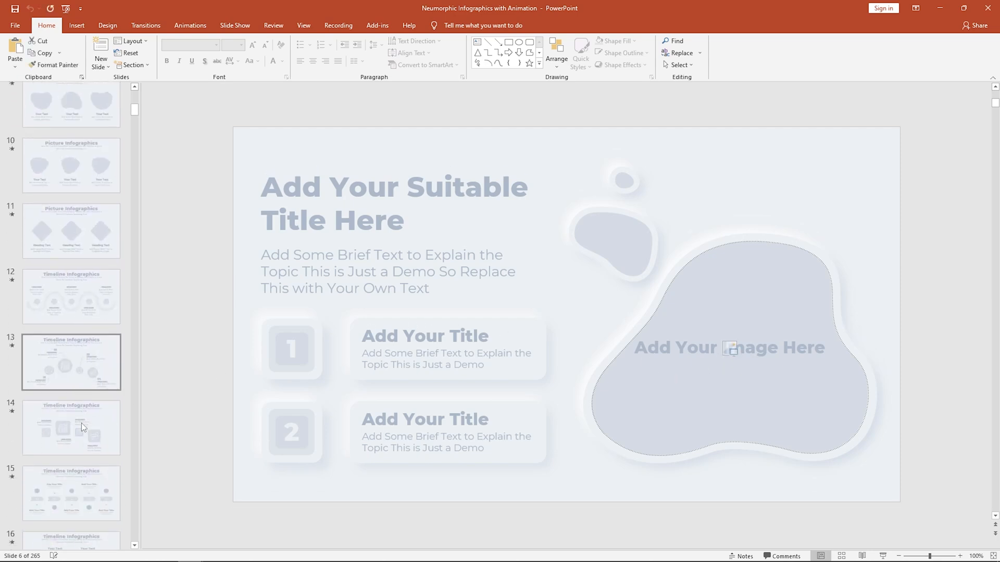
pyautogui.scroll(-3)
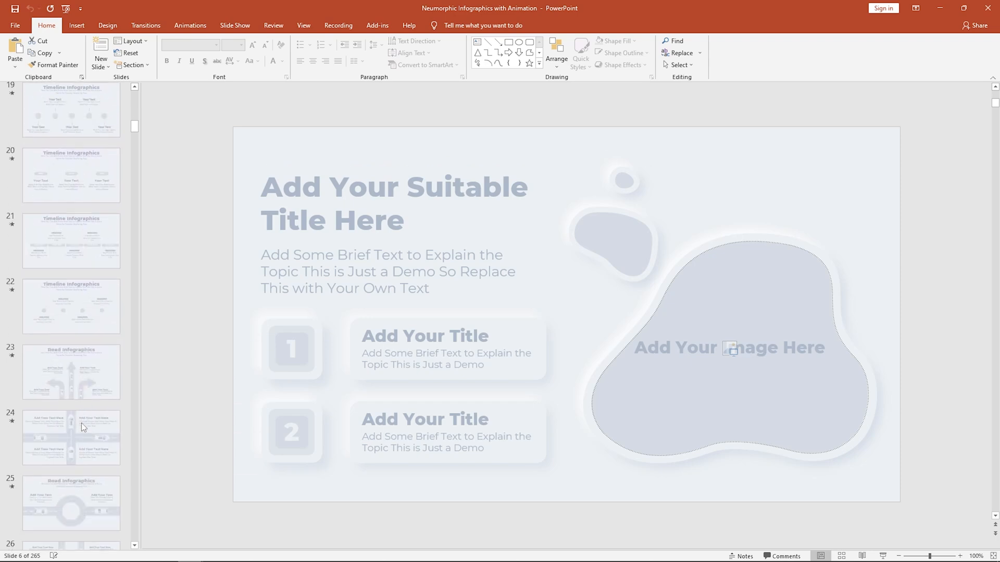
pyautogui.click(72, 417)
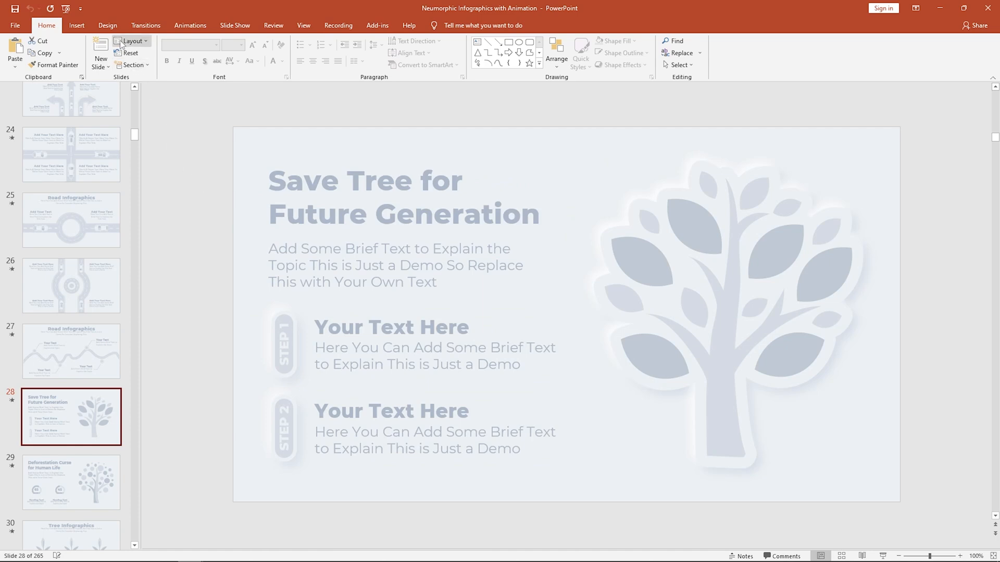
pyautogui.click(107, 25)
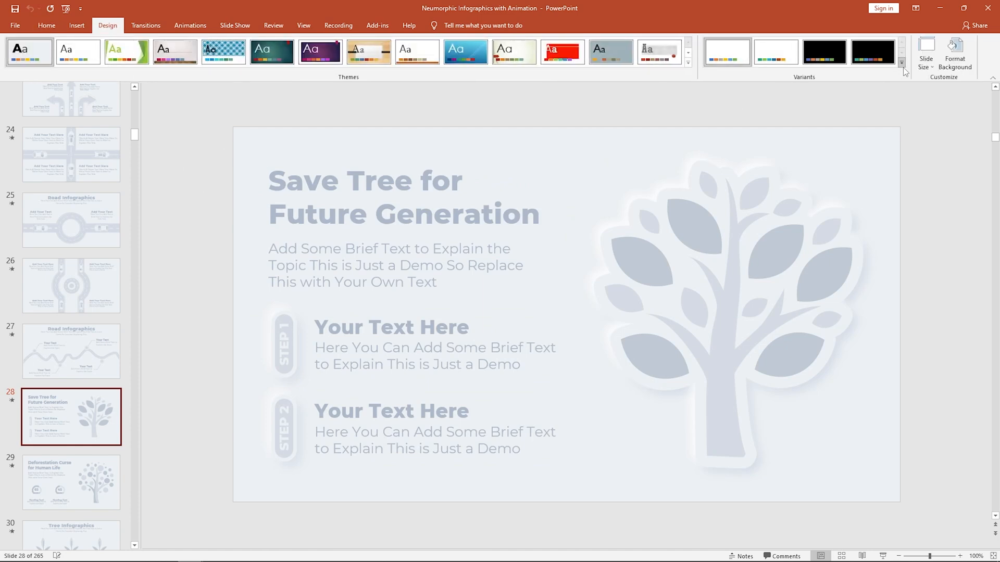